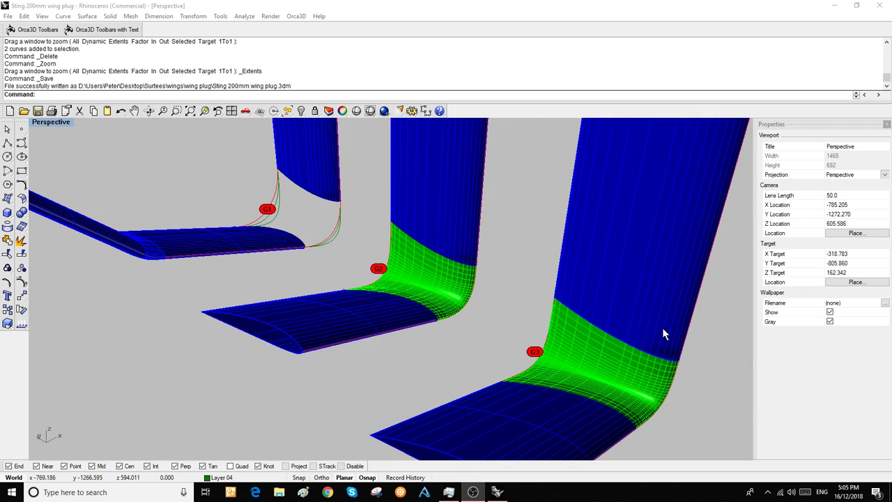
{"action": "mouse_move", "coordinate": [188, 296]}
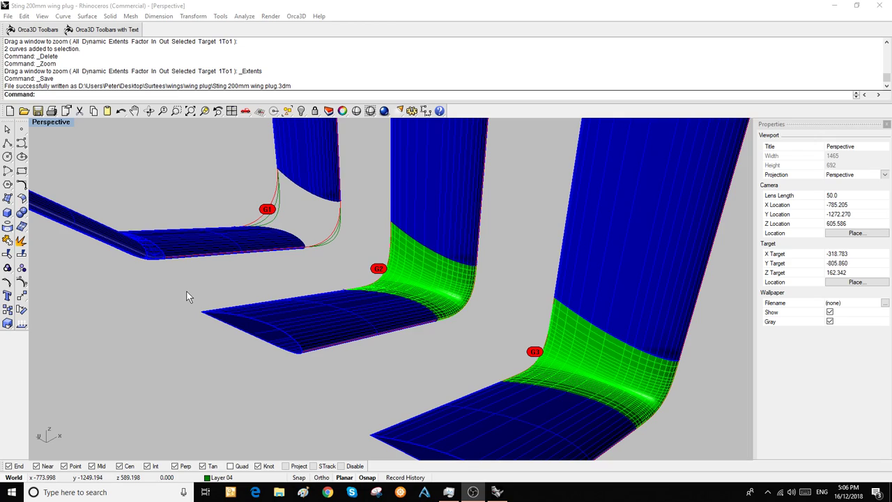
{"action": "mouse_move", "coordinate": [265, 273]}
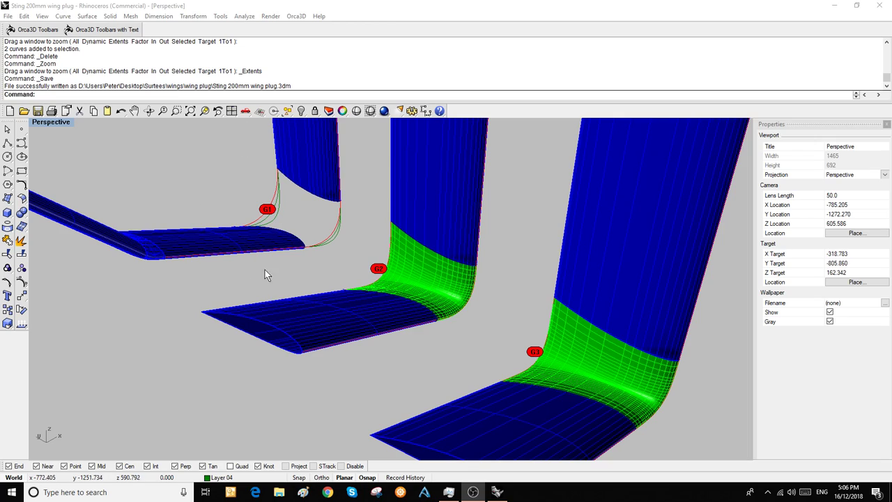
{"action": "mouse_move", "coordinate": [264, 224]}
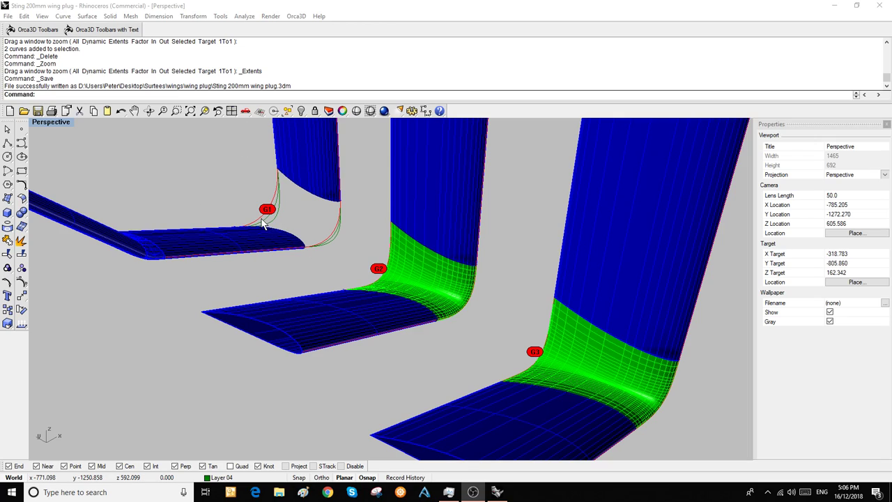
{"action": "mouse_move", "coordinate": [391, 280]}
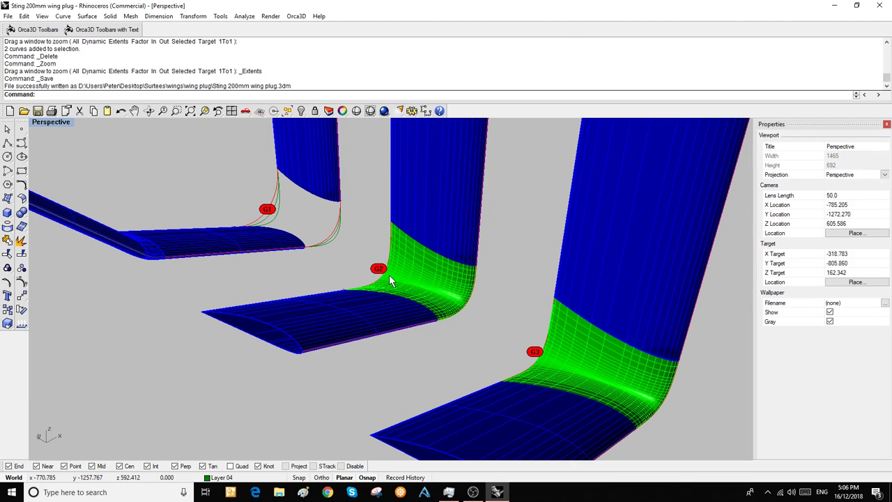
{"action": "mouse_move", "coordinate": [566, 352]}
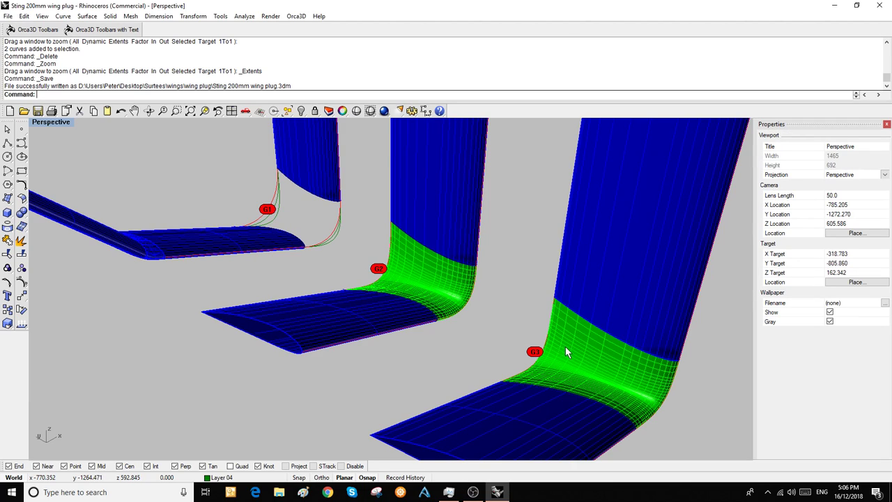
{"action": "mouse_move", "coordinate": [259, 200]}
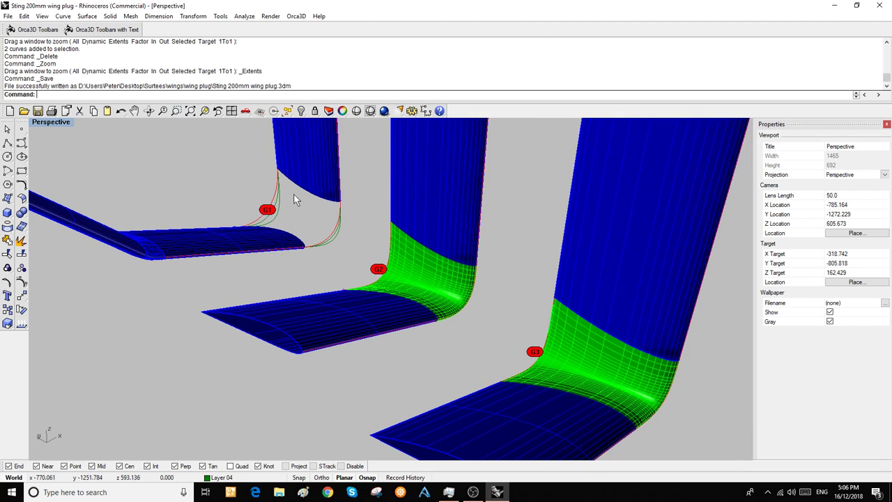
{"action": "mouse_move", "coordinate": [277, 179]}
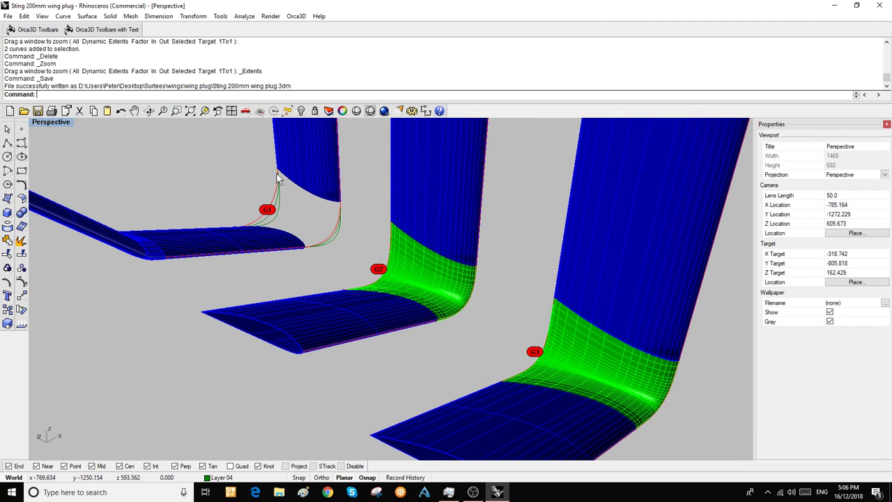
{"action": "mouse_move", "coordinate": [285, 237]}
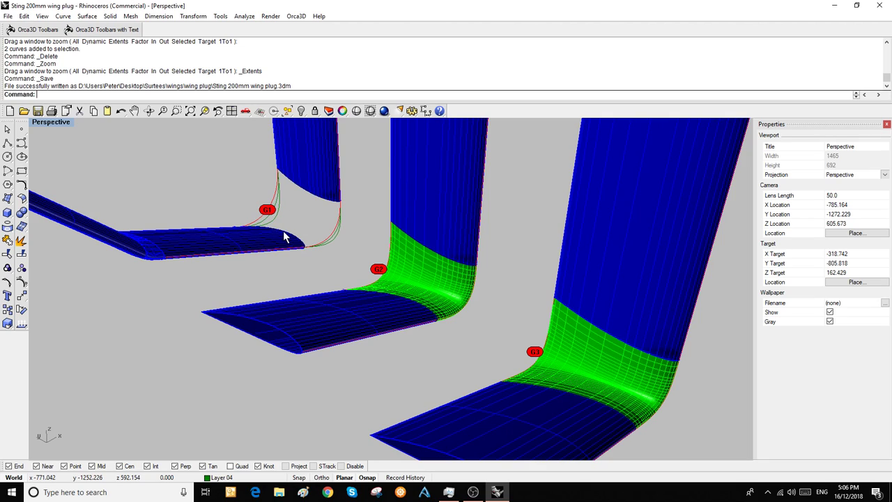
{"action": "mouse_move", "coordinate": [256, 251]}
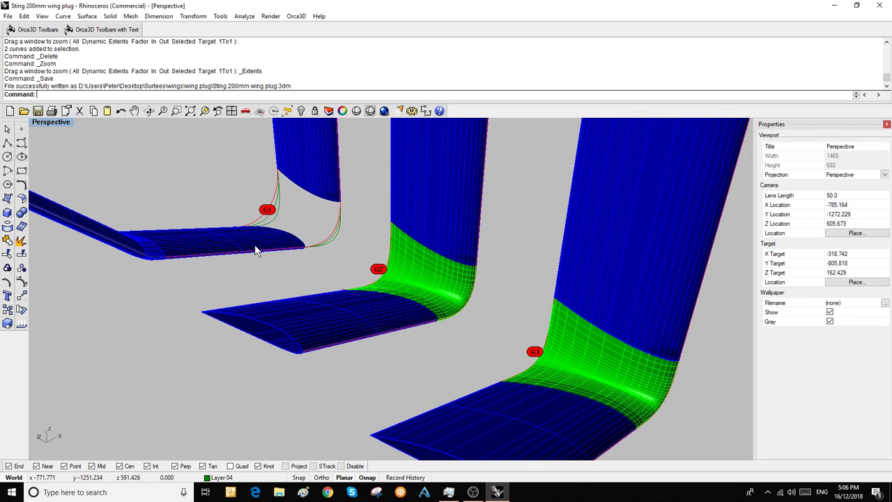
{"action": "mouse_move", "coordinate": [401, 282]}
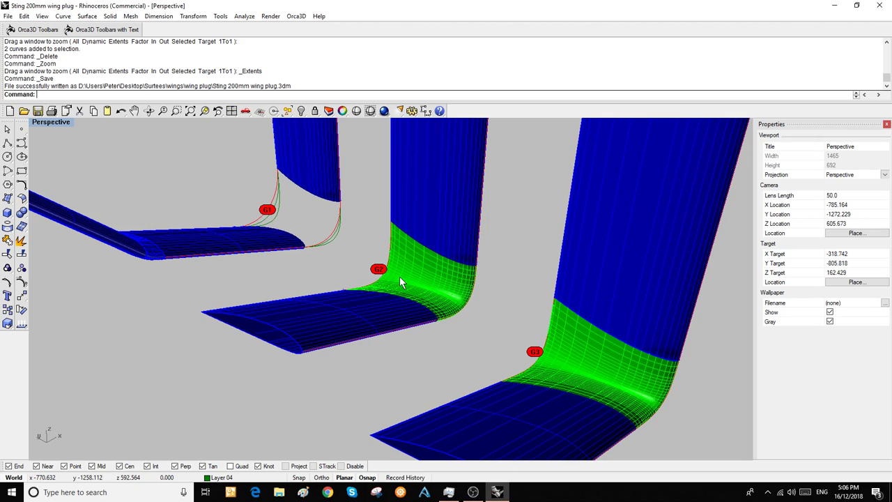
{"action": "mouse_move", "coordinate": [322, 248]}
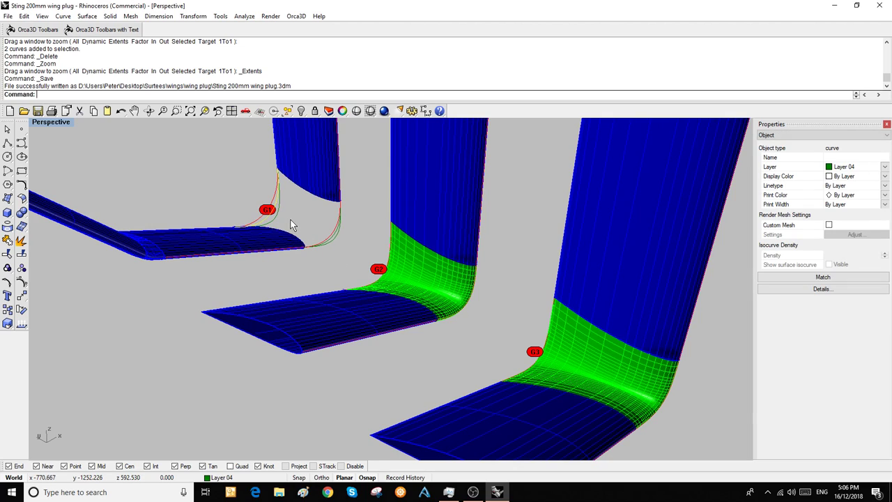
{"action": "mouse_move", "coordinate": [279, 178]}
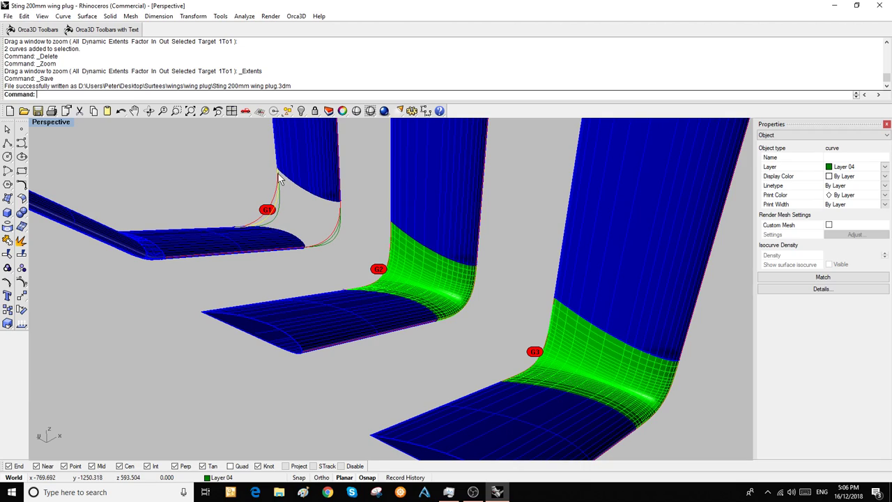
{"action": "mouse_move", "coordinate": [480, 263]}
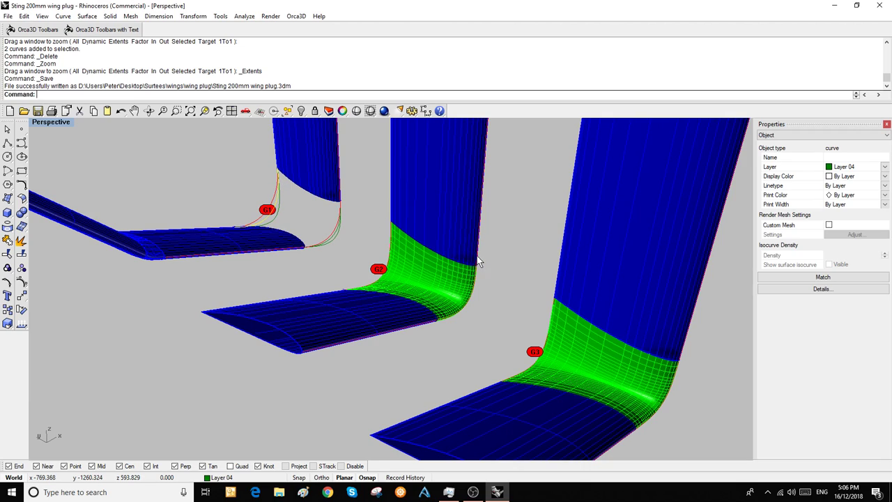
{"action": "mouse_move", "coordinate": [477, 271]}
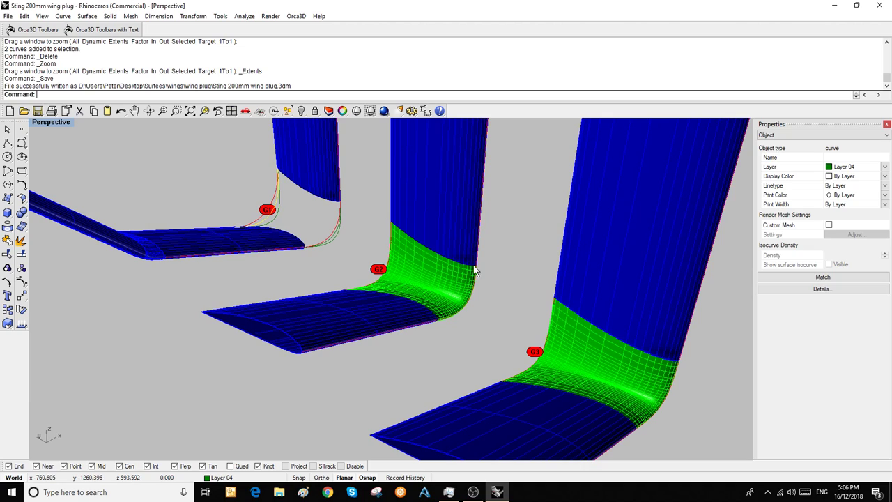
{"action": "mouse_move", "coordinate": [477, 272]}
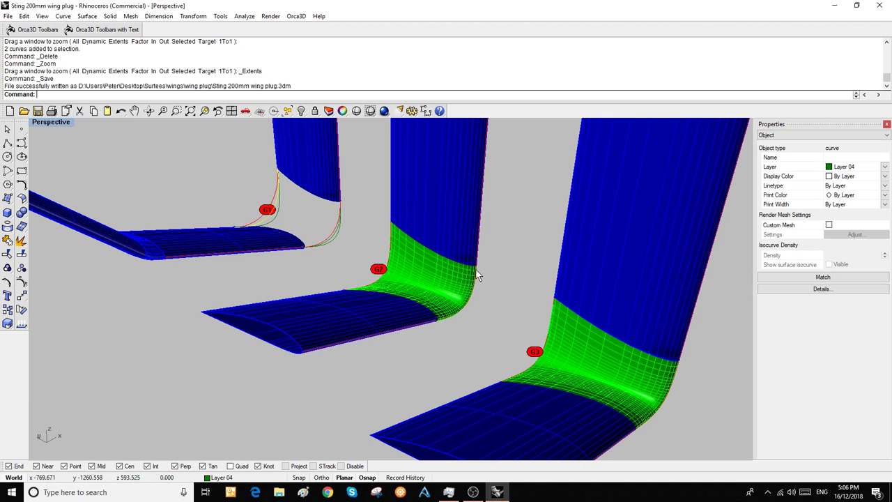
{"action": "mouse_move", "coordinate": [282, 174]}
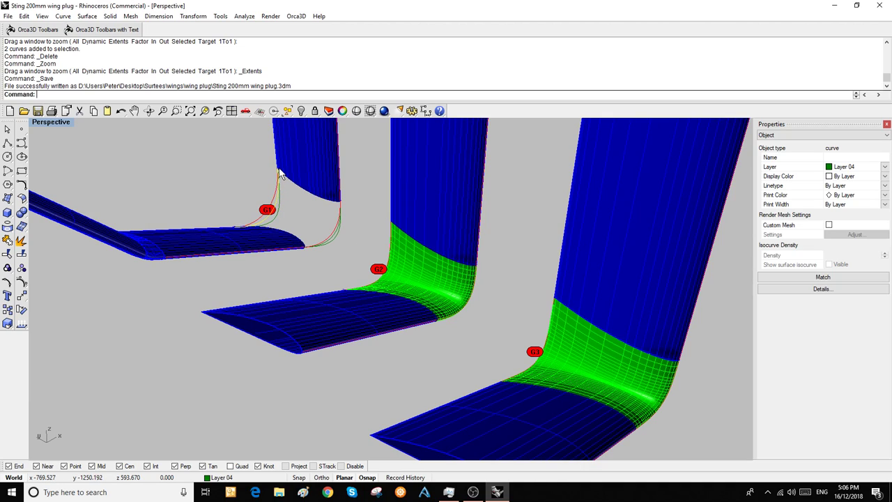
{"action": "mouse_move", "coordinate": [259, 229]}
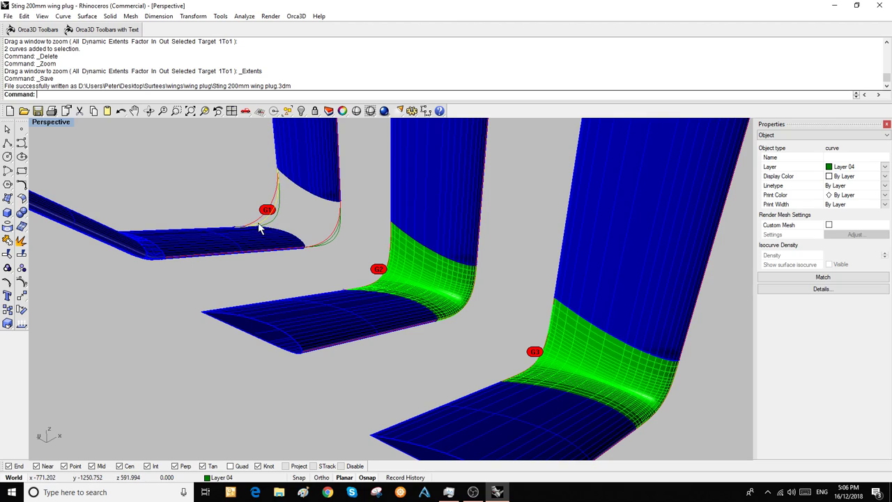
{"action": "mouse_move", "coordinate": [279, 220]}
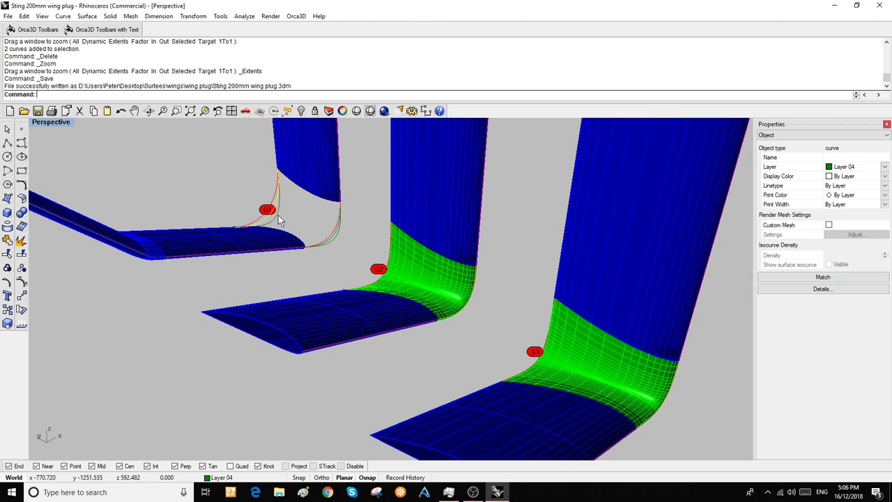
Step: Start BlendSrf on the left wing-strut joint, picking the strut edge as the first blend edge
{"action": "left_click", "coordinate": [295, 223]}
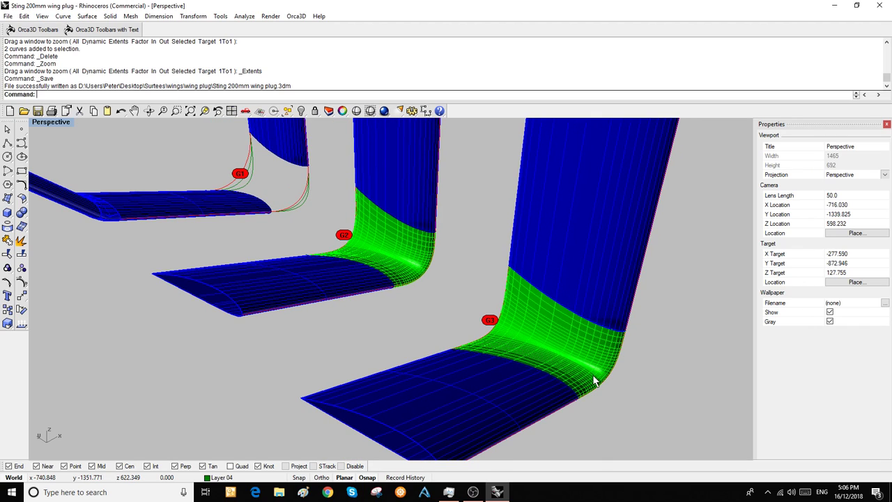
{"action": "left_click_drag", "start_coordinate": [593, 380], "coordinate": [572, 374]}
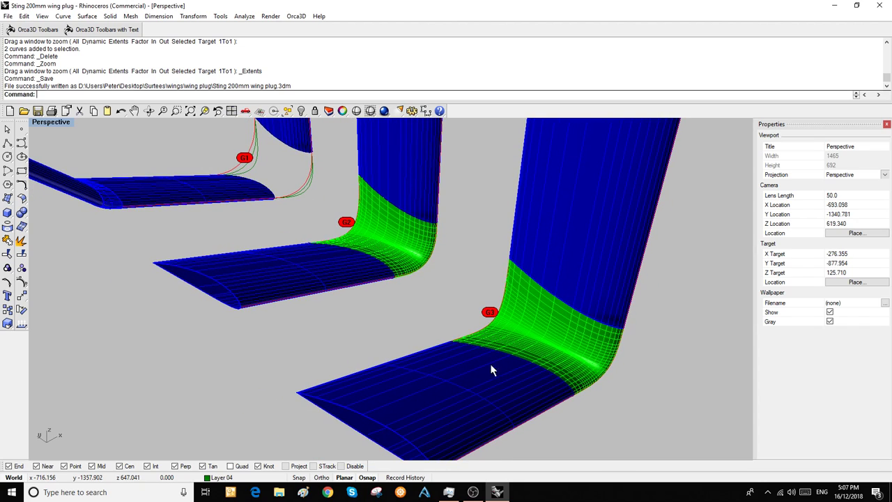
{"action": "left_click_drag", "start_coordinate": [490, 369], "coordinate": [272, 192]}
{"action": "type", "text": "B"}
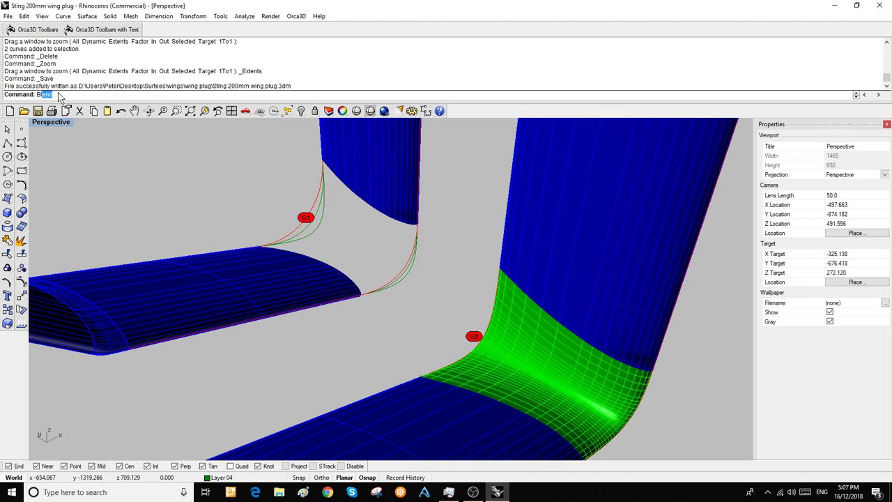
{"action": "type", "text": "lendS"}
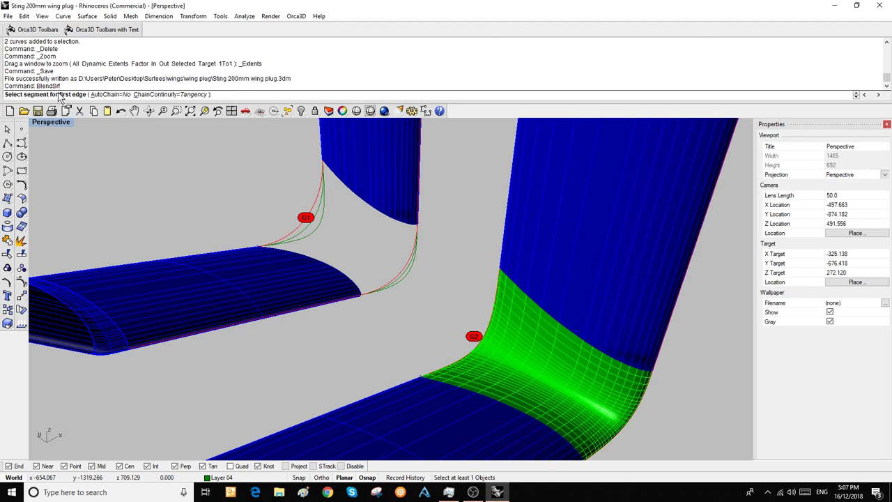
{"action": "left_click", "coordinate": [377, 203]}
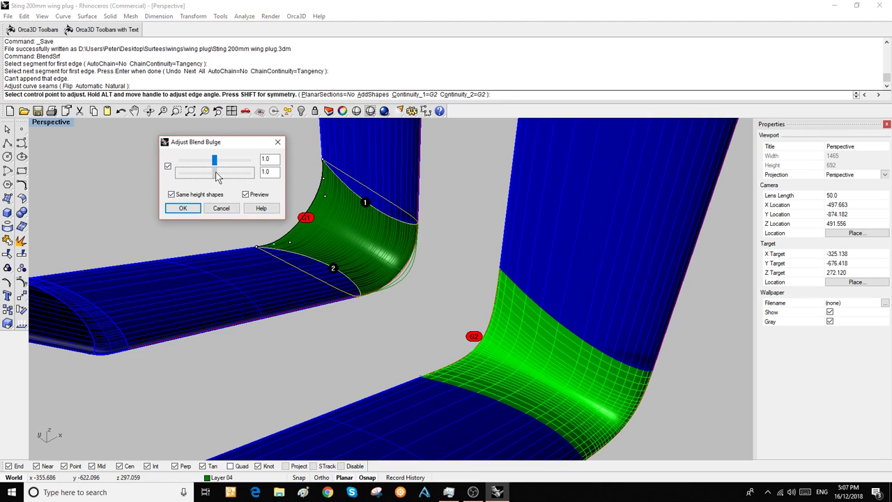
Step: Tune the blend bulge near 1 and accept it, creating the left joint's blend surface
{"action": "left_click_drag", "start_coordinate": [215, 159], "coordinate": [187, 159]}
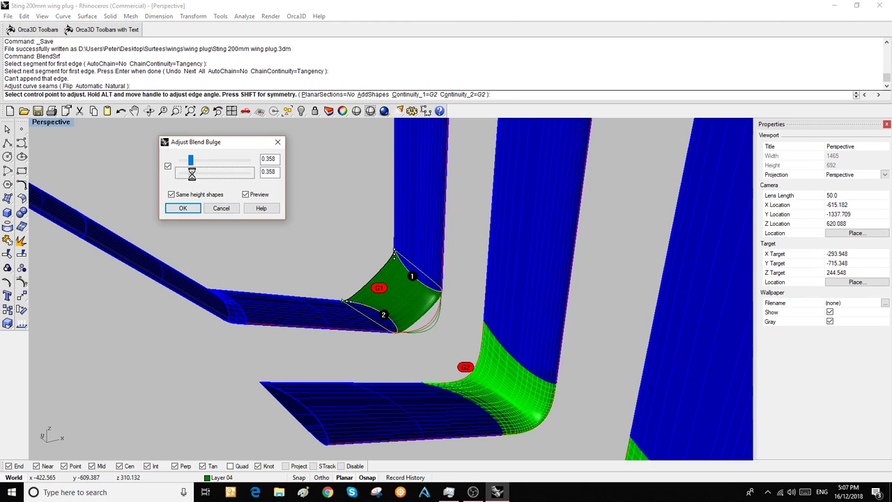
{"action": "left_click_drag", "start_coordinate": [190, 159], "coordinate": [222, 159]}
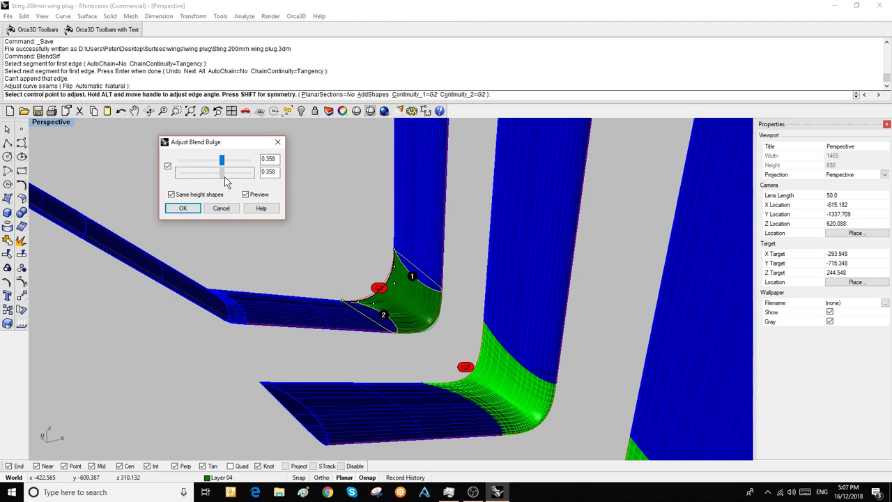
{"action": "left_click_drag", "start_coordinate": [222, 159], "coordinate": [218, 159]}
{"action": "type", "text": "1"}
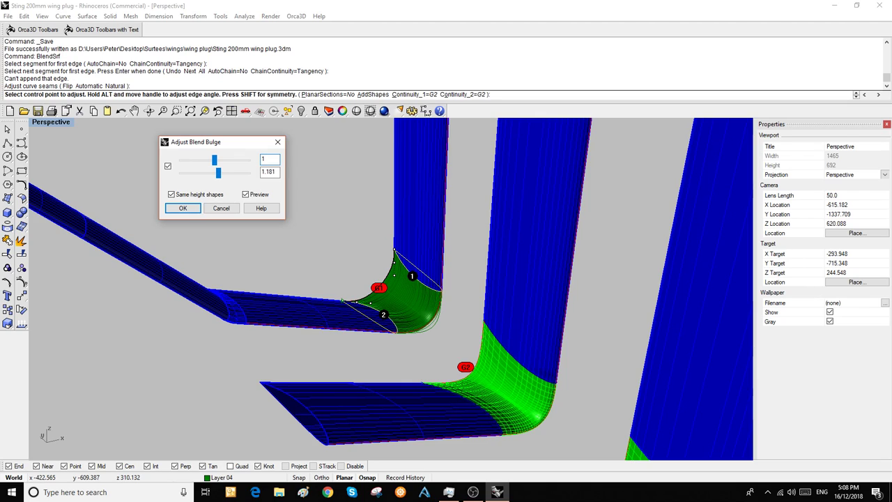
{"action": "left_click", "coordinate": [183, 208]}
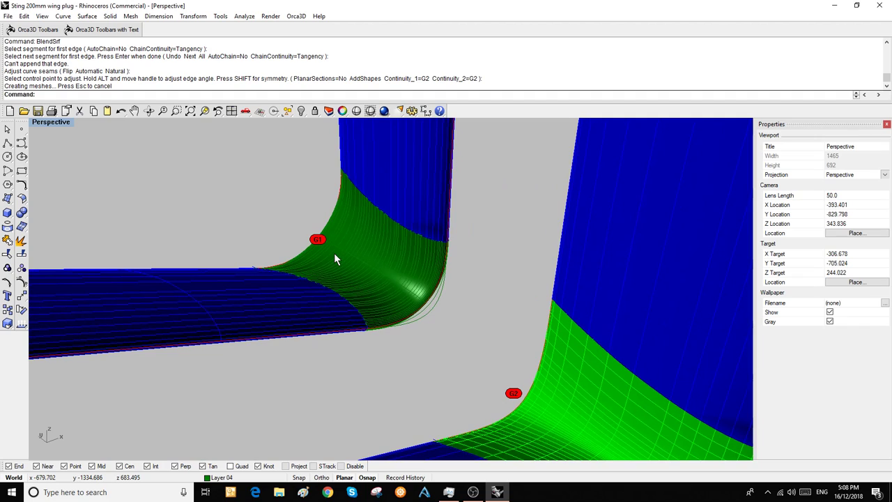
Step: Rerun BlendSrf between the first strut and its wing to get a fresh blend preview
{"action": "left_click", "coordinate": [341, 272]}
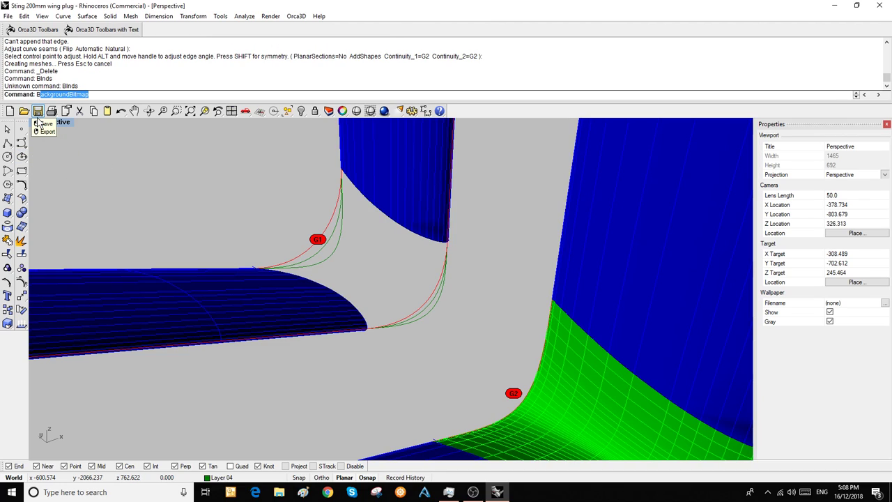
{"action": "type", "text": "BlendSrf"}
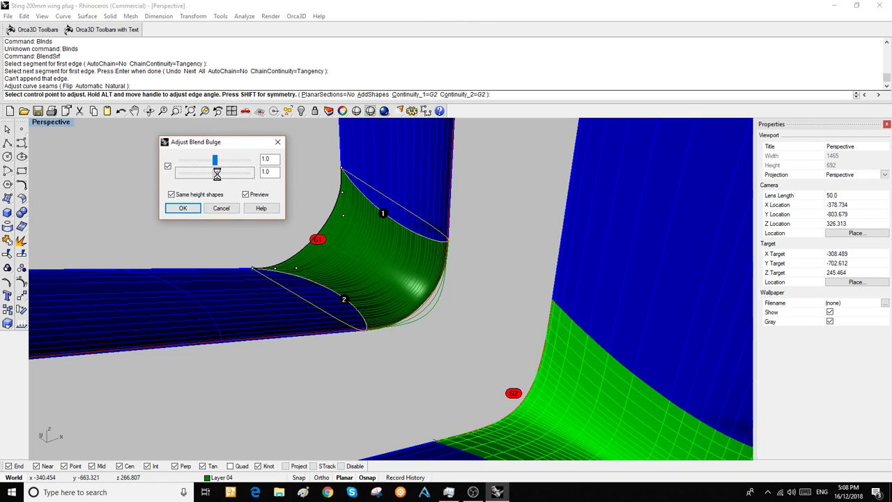
Step: Set the blend bulge to 1.149 and accept it, creating the redone blend surface
{"action": "left_click_drag", "start_coordinate": [215, 159], "coordinate": [218, 159]}
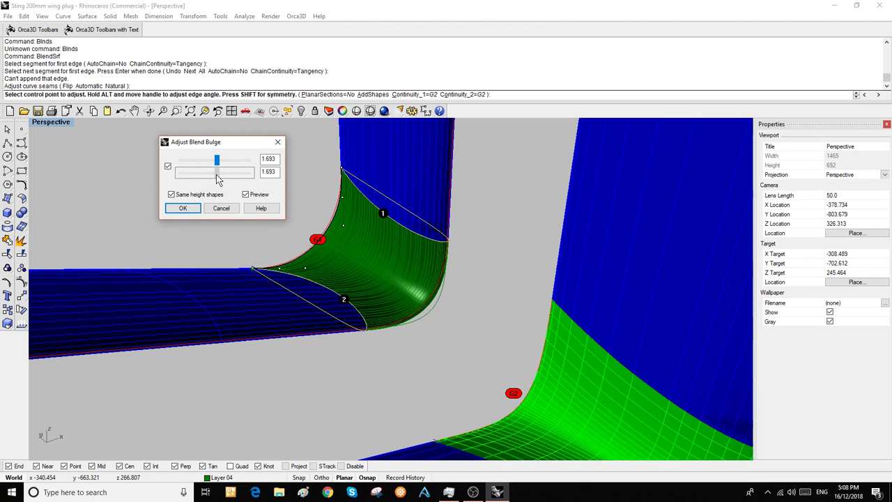
{"action": "left_click_drag", "start_coordinate": [230, 173], "coordinate": [217, 173]}
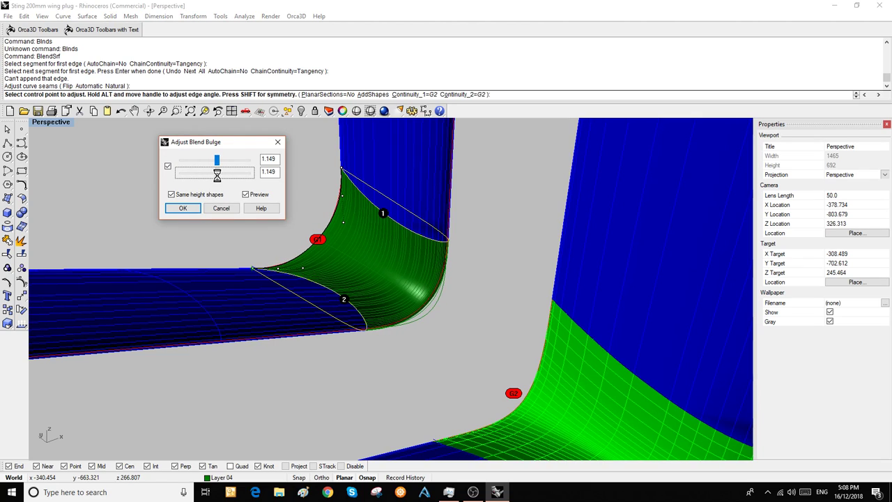
{"action": "left_click_drag", "start_coordinate": [216, 159], "coordinate": [219, 159]}
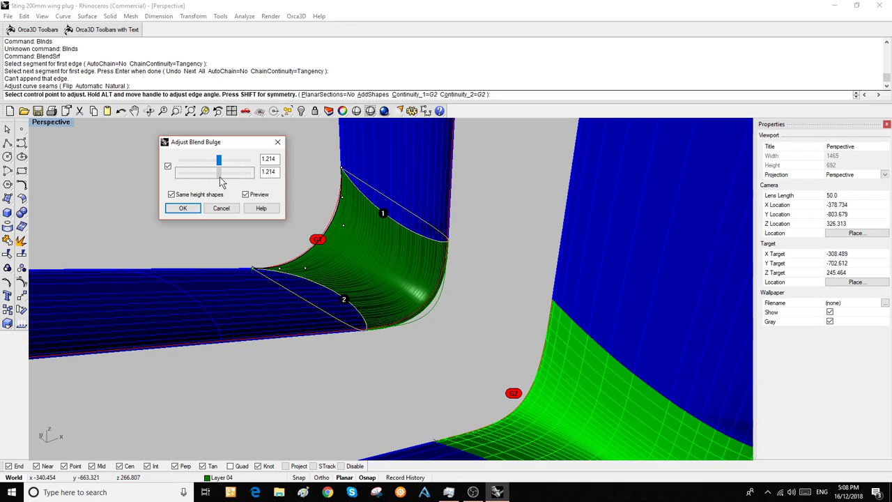
{"action": "left_click_drag", "start_coordinate": [219, 159], "coordinate": [217, 159]}
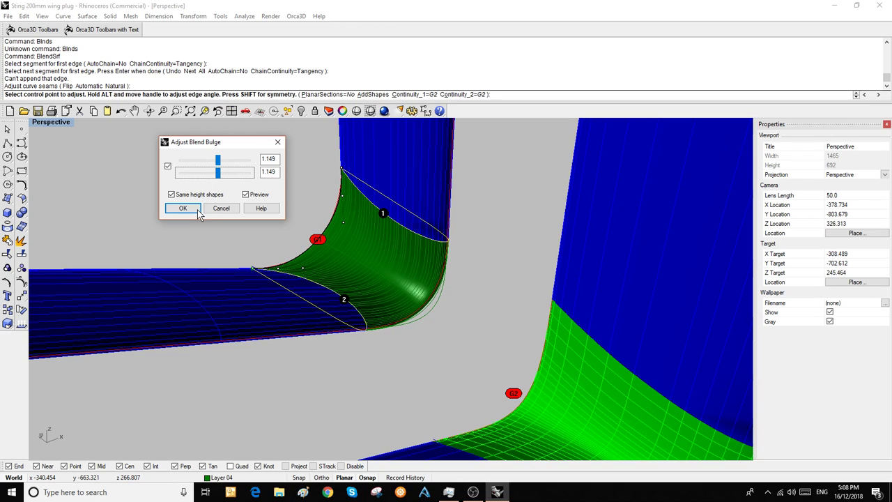
{"action": "left_click", "coordinate": [182, 207]}
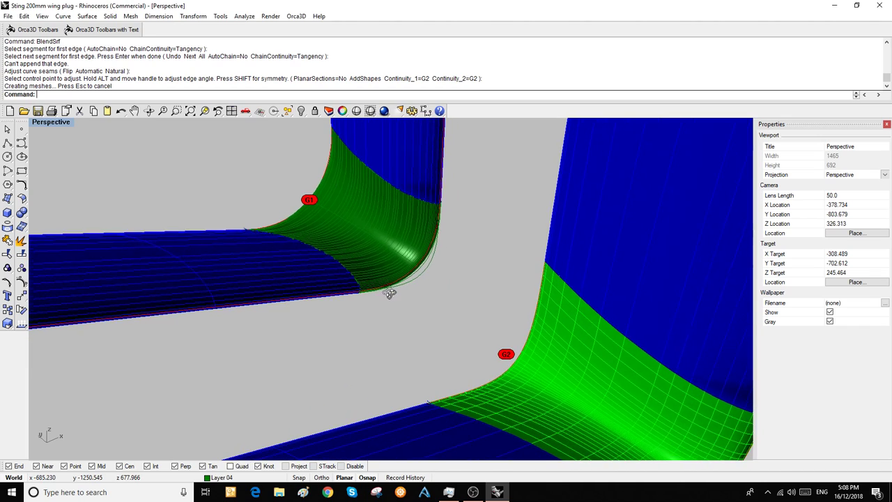
Step: Orbit the Perspective view out to show all three wing-strut models and their joints
{"action": "left_click_drag", "start_coordinate": [391, 293], "coordinate": [377, 272]}
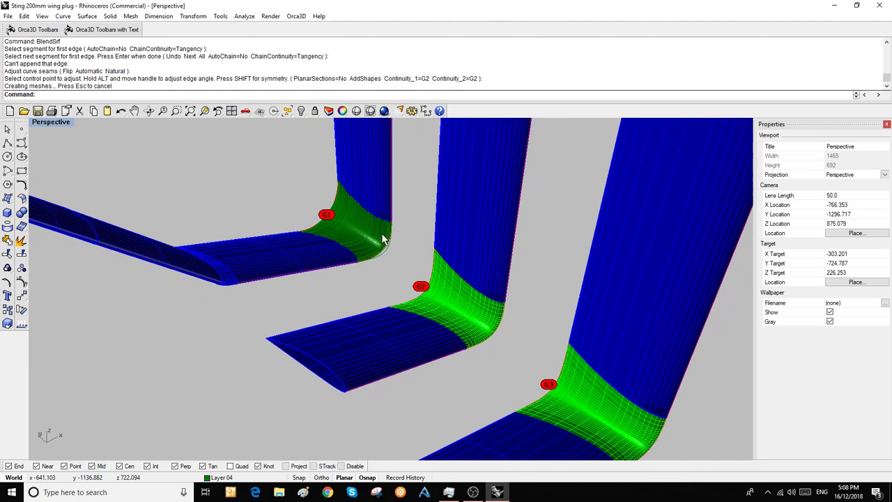
{"action": "mouse_move", "coordinate": [376, 201]}
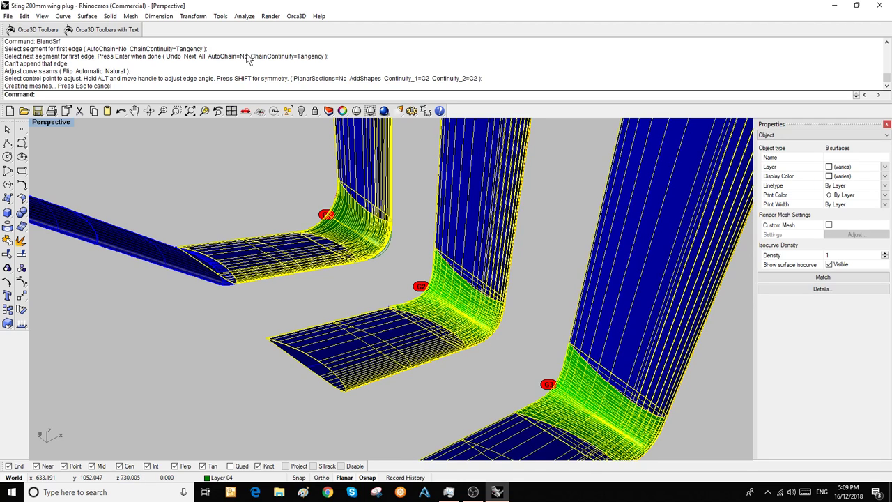
Step: Run Zebra analysis on the three models and orbit to inspect stripe flow over the joints
{"action": "left_click", "coordinate": [245, 15]}
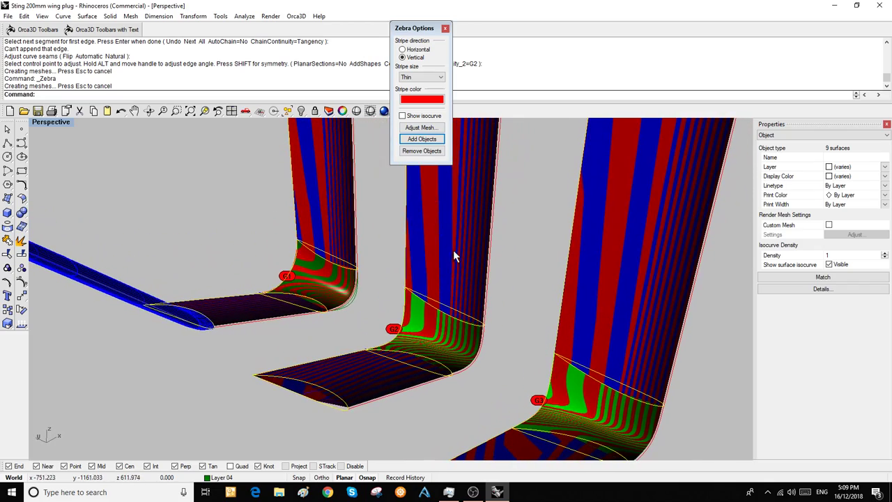
{"action": "left_click_drag", "start_coordinate": [453, 258], "coordinate": [440, 237]}
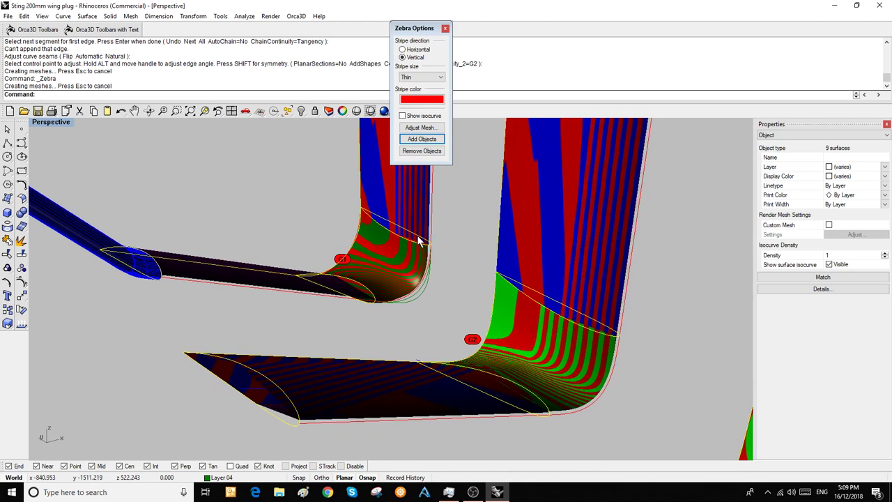
{"action": "mouse_move", "coordinate": [407, 237]}
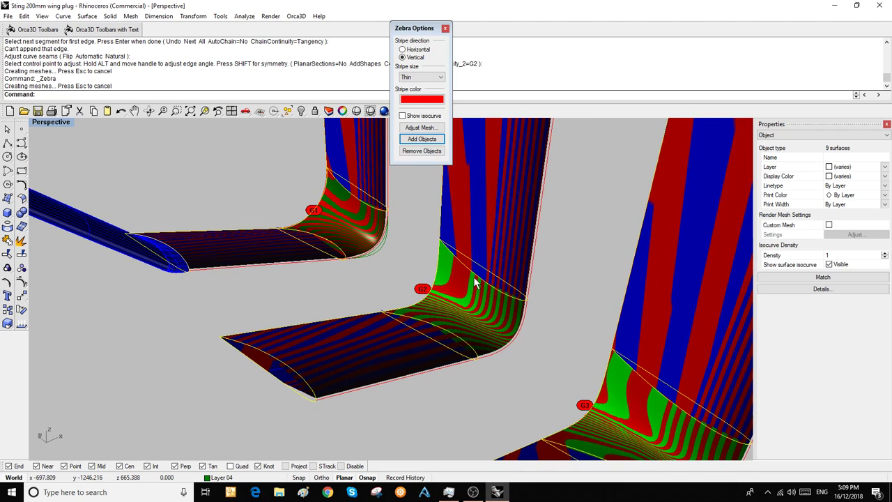
{"action": "mouse_move", "coordinate": [472, 284]}
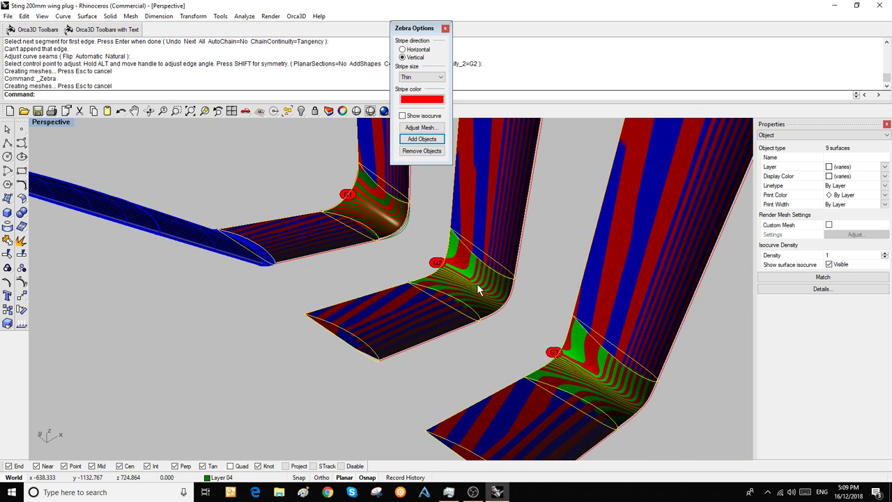
{"action": "mouse_move", "coordinate": [488, 283]}
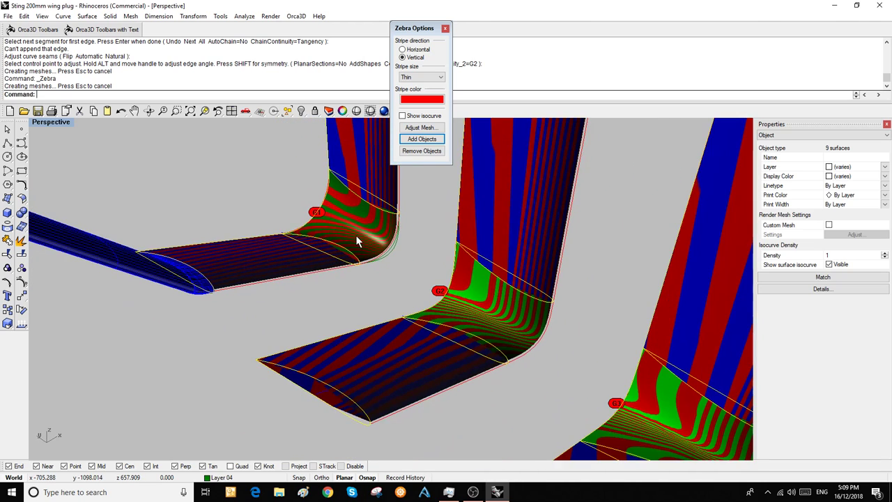
Step: Try Thinnest then Thin zebra stripe size and orbit to check the stripes along the joints
{"action": "left_click", "coordinate": [441, 76]}
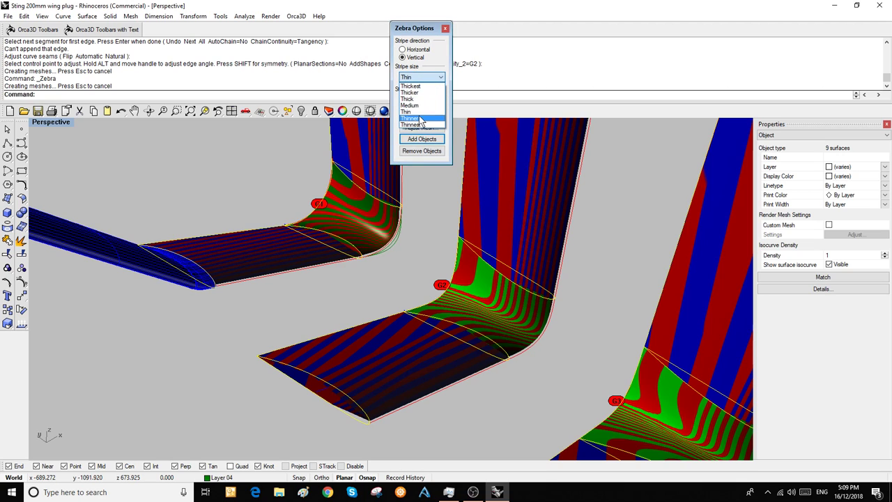
{"action": "left_click", "coordinate": [410, 117]}
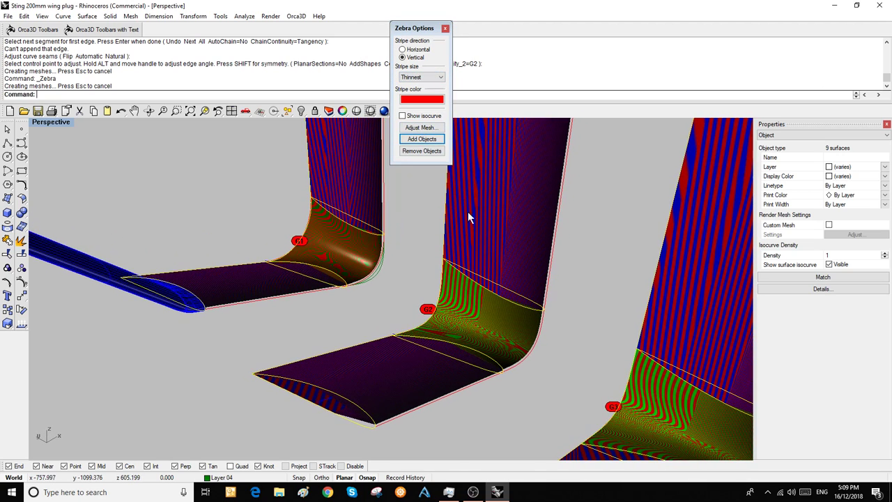
{"action": "left_click", "coordinate": [441, 77]}
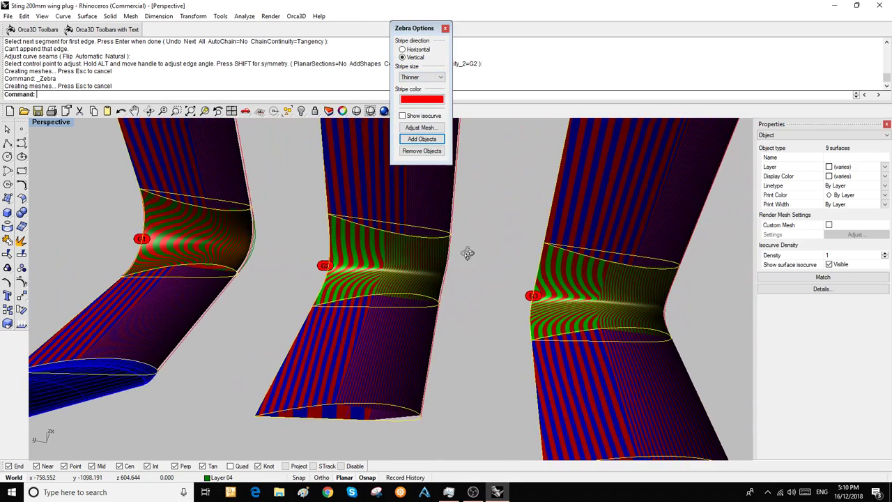
{"action": "left_click", "coordinate": [440, 76]}
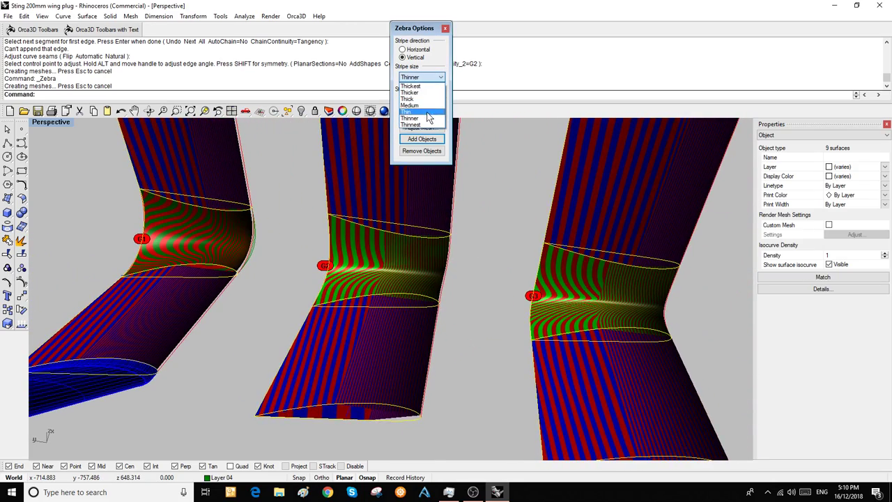
{"action": "left_click", "coordinate": [410, 111]}
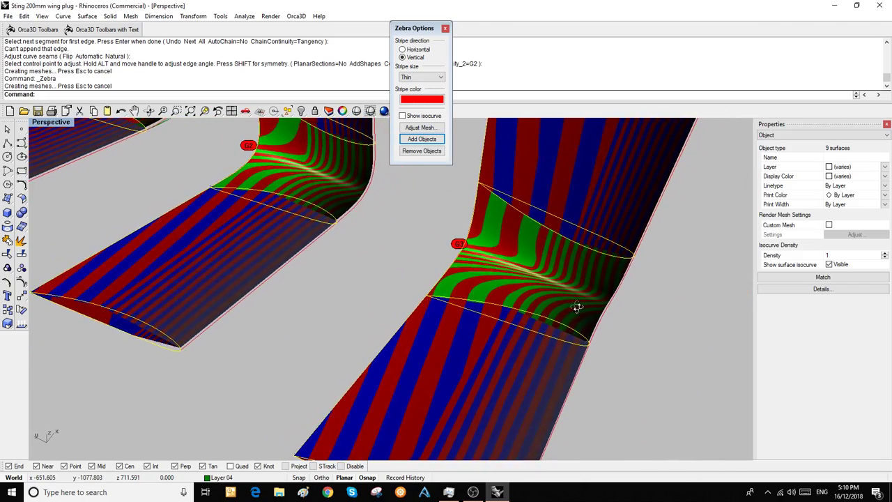
{"action": "left_click_drag", "start_coordinate": [577, 307], "coordinate": [558, 357]}
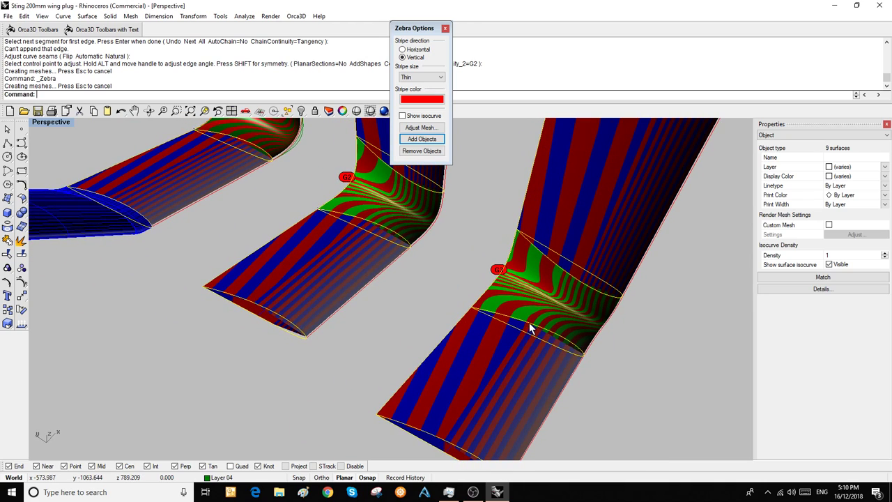
{"action": "mouse_move", "coordinate": [537, 319]}
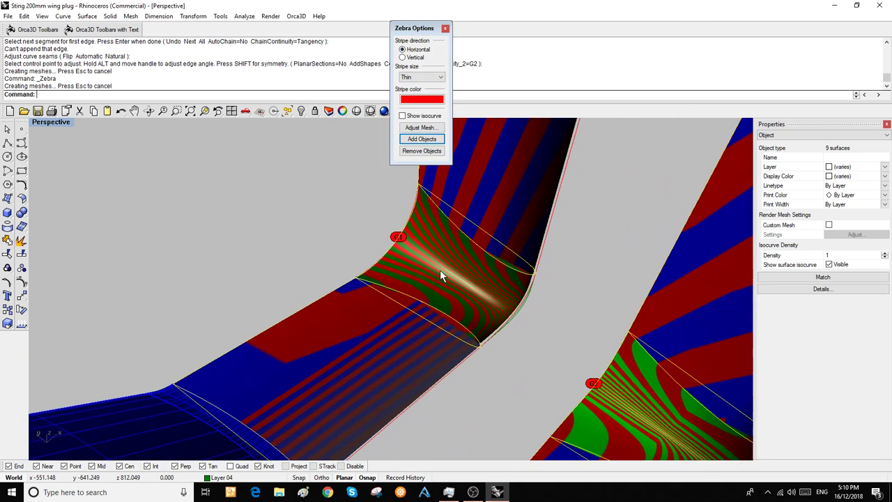
{"action": "left_click", "coordinate": [403, 57]}
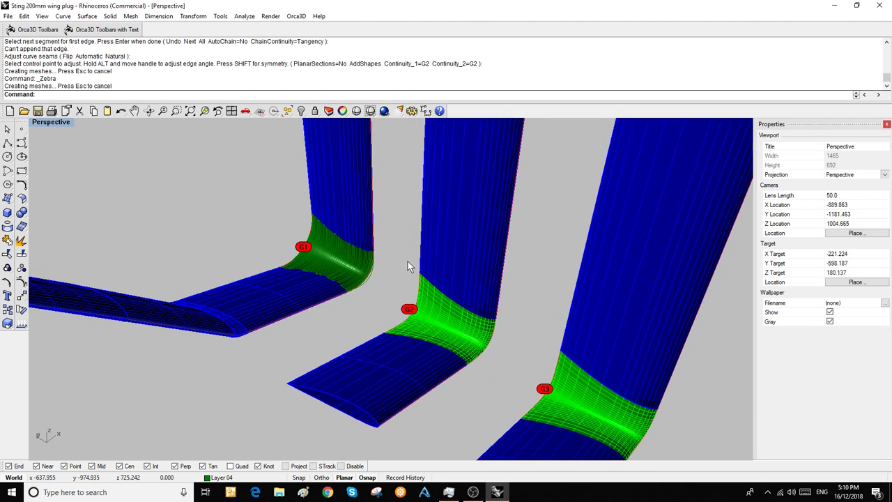
{"action": "mouse_move", "coordinate": [396, 262]}
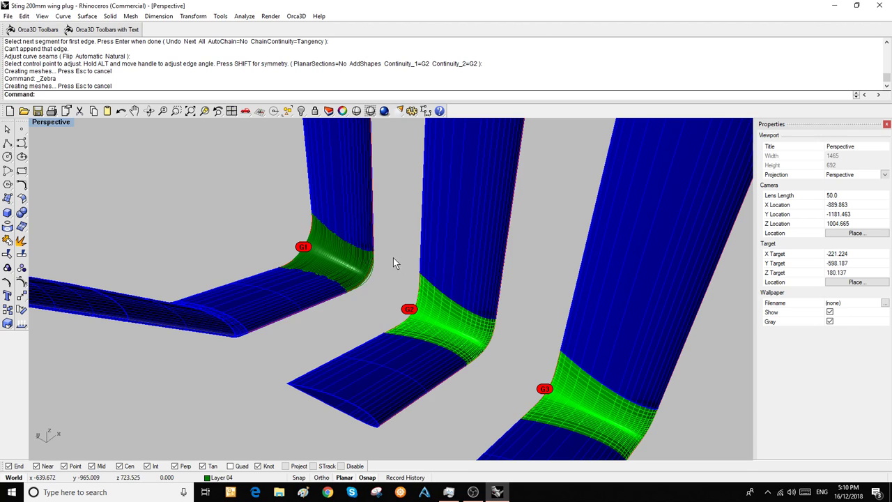
{"action": "mouse_move", "coordinate": [392, 259]}
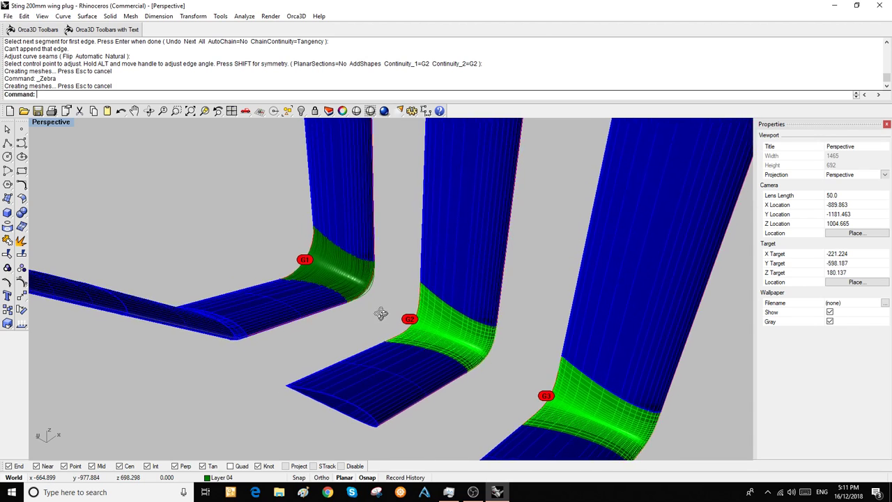
{"action": "left_click", "coordinate": [300, 312]}
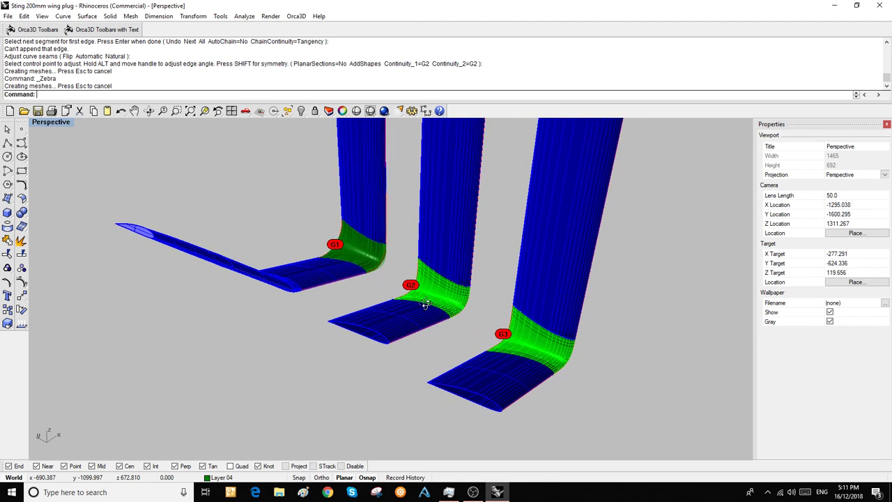
{"action": "left_click_drag", "start_coordinate": [426, 304], "coordinate": [407, 249]}
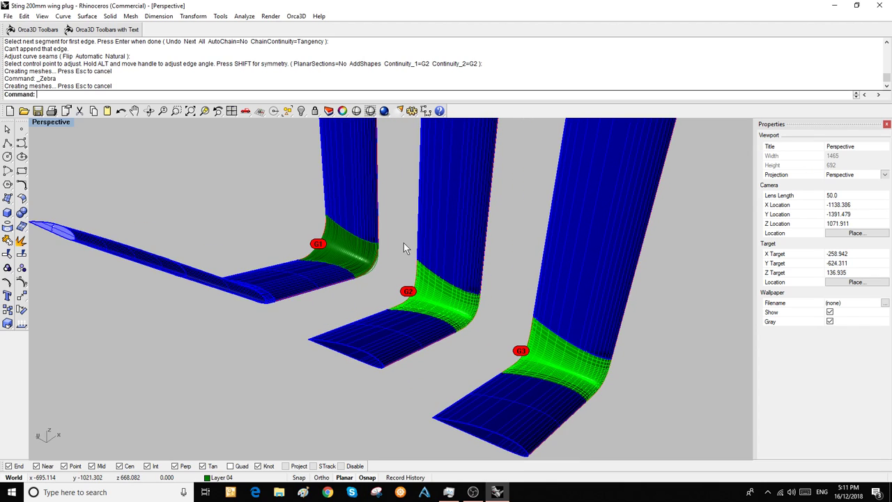
{"action": "mouse_move", "coordinate": [635, 291]}
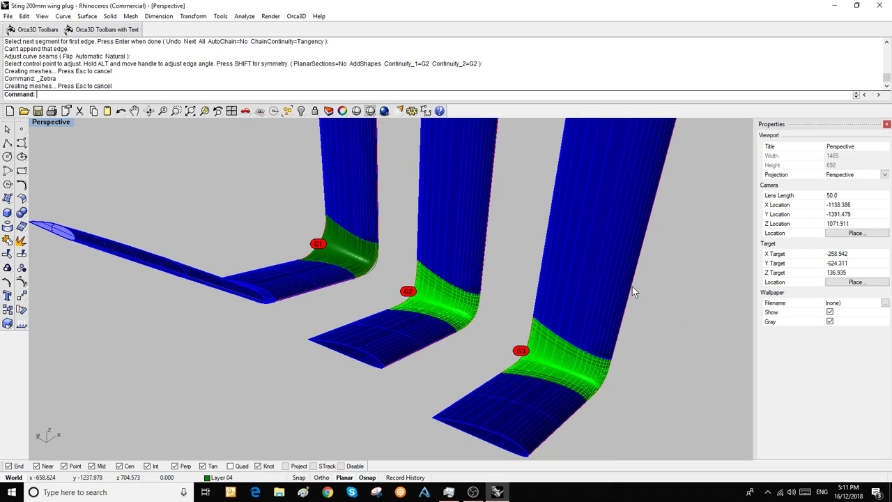